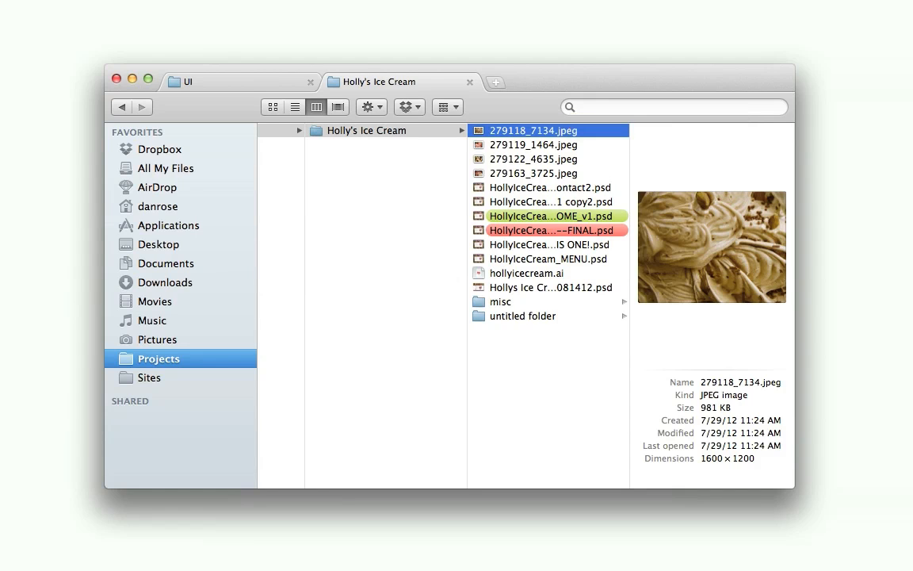
Step: Review the project's photos, Photoshop files, logo, misc and untitled folders before adding assets, HTML and UI folders
{"action": "left_click", "coordinate": [542, 173]}
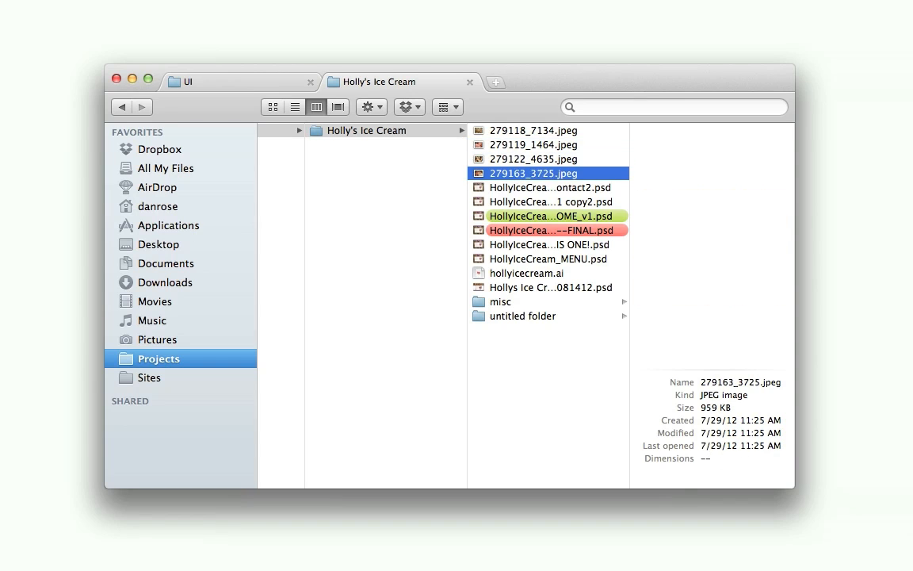
{"action": "left_click", "coordinate": [552, 230]}
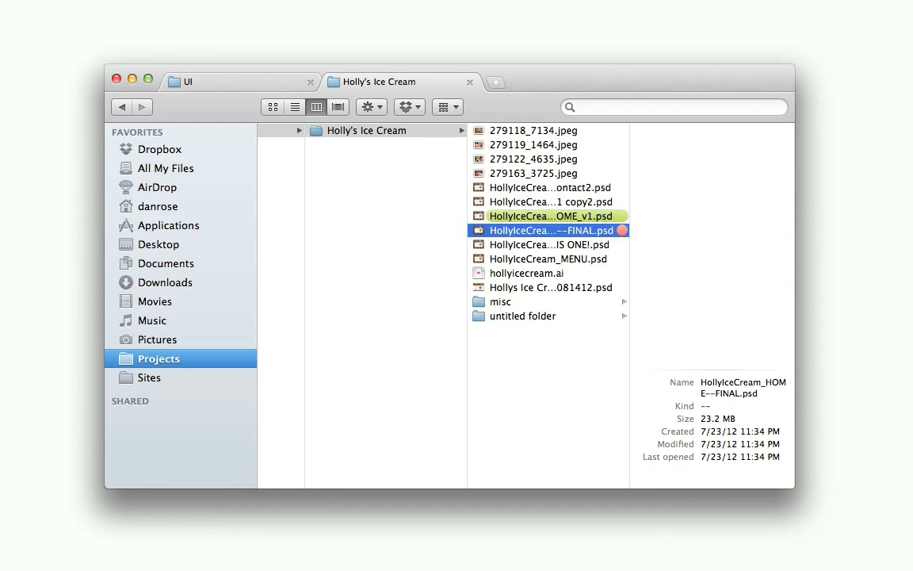
{"action": "left_click", "coordinate": [526, 273]}
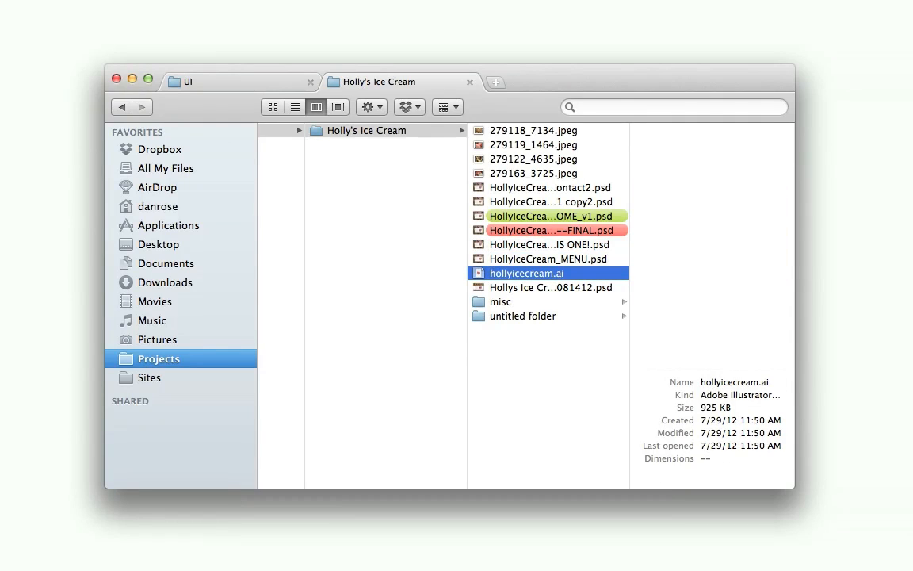
{"action": "left_click", "coordinate": [527, 272]}
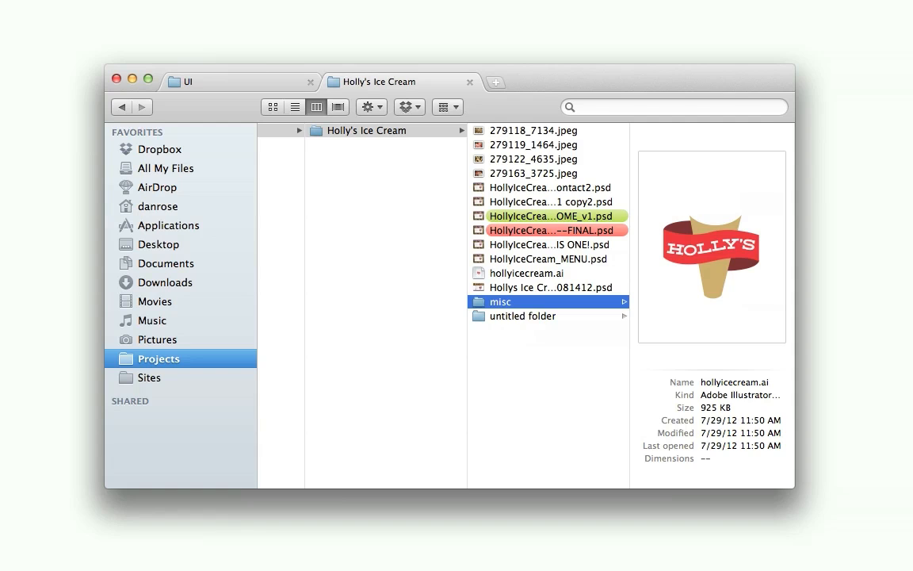
{"action": "left_click", "coordinate": [523, 315]}
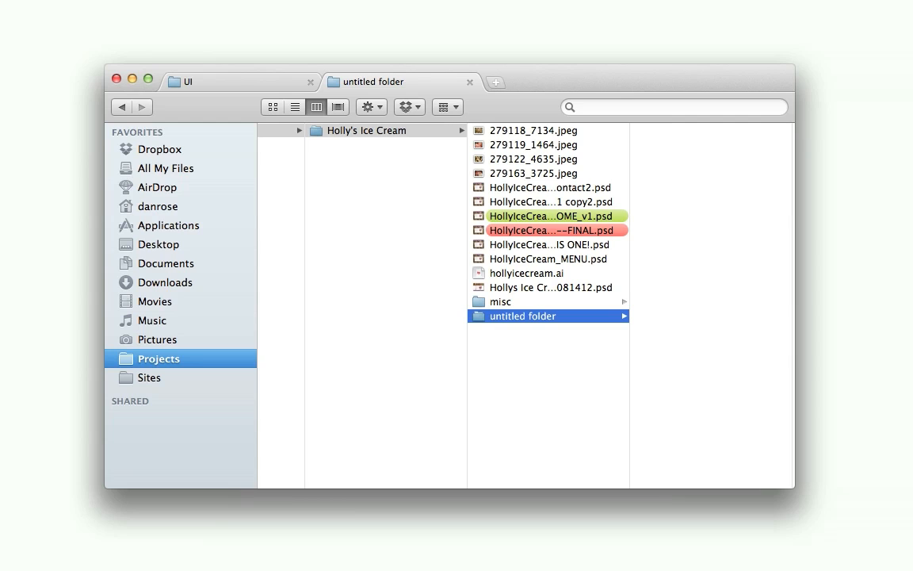
{"action": "left_click", "coordinate": [367, 130]}
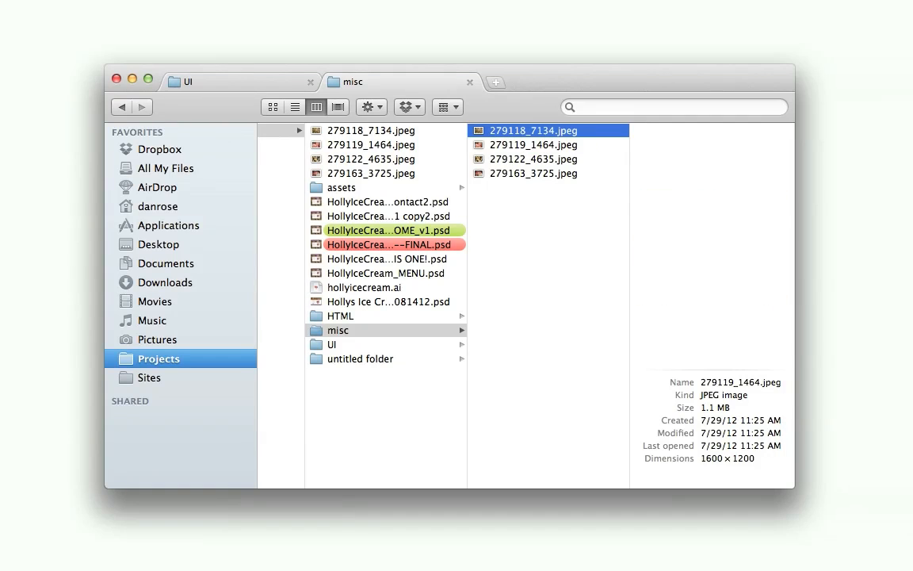
Step: Trash the untitled and misc folders, then select assets and all the Photoshop files together
{"action": "left_click", "coordinate": [533, 144]}
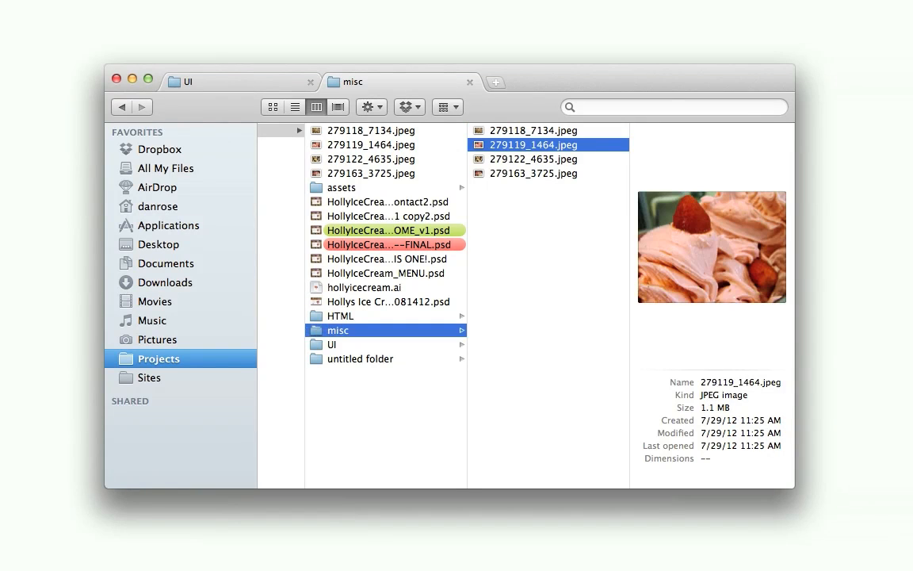
{"action": "right_click", "coordinate": [338, 329]}
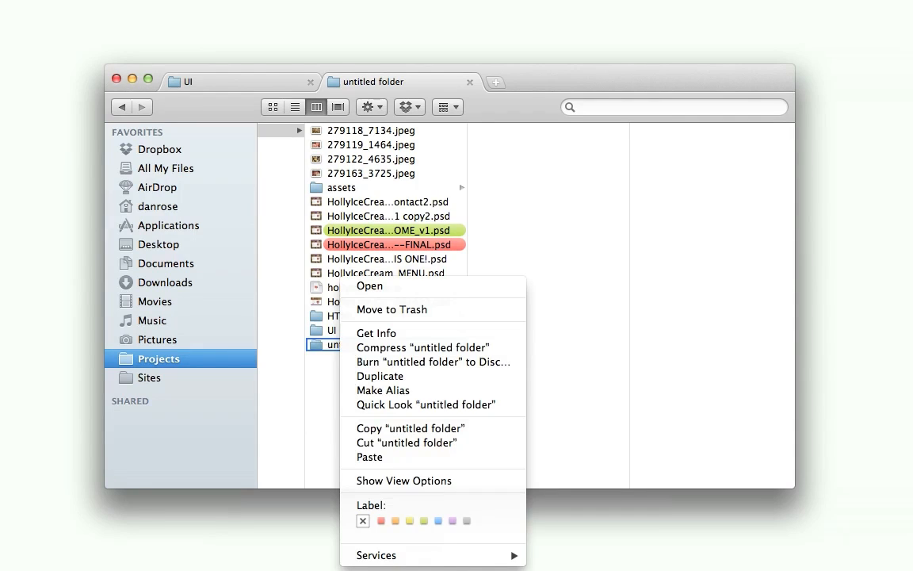
{"action": "mouse_move", "coordinate": [391, 309]}
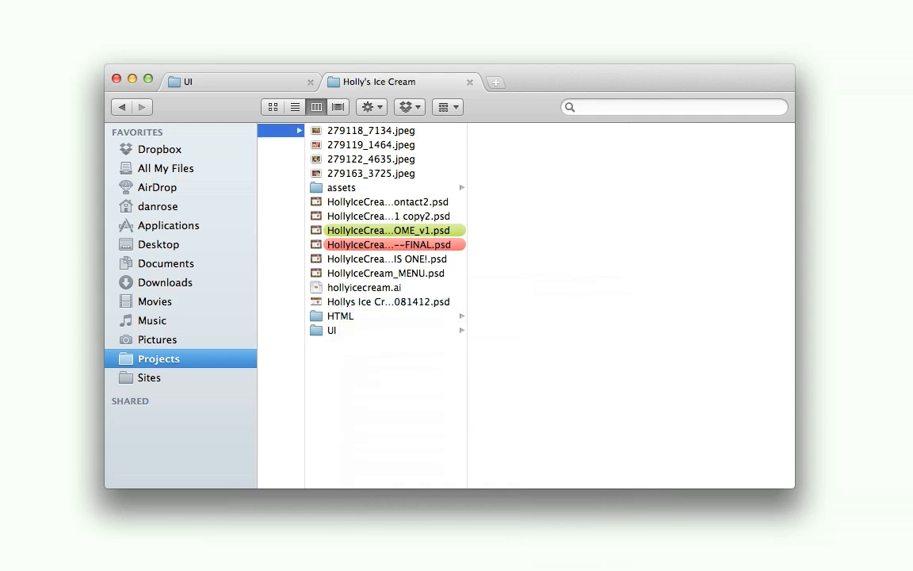
{"action": "left_click", "coordinate": [343, 187]}
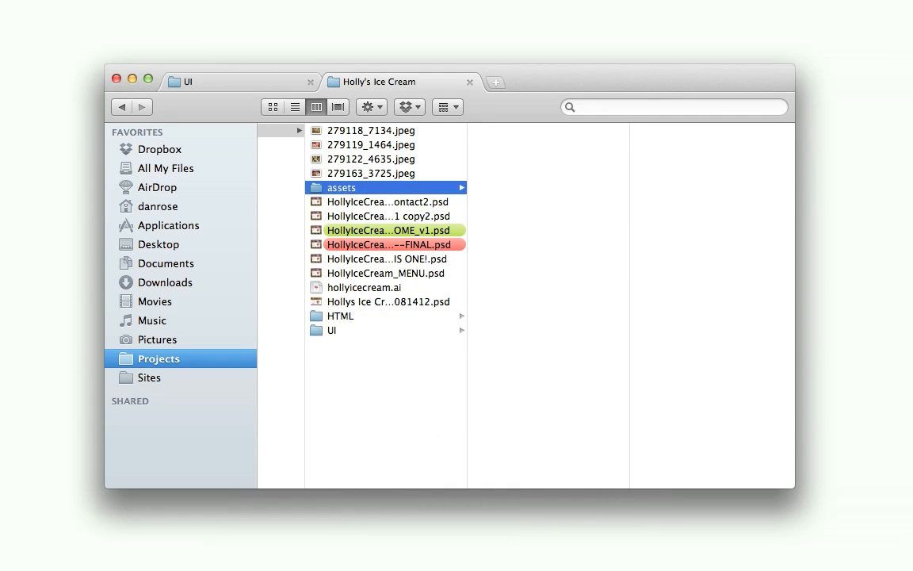
{"action": "left_click", "coordinate": [371, 130]}
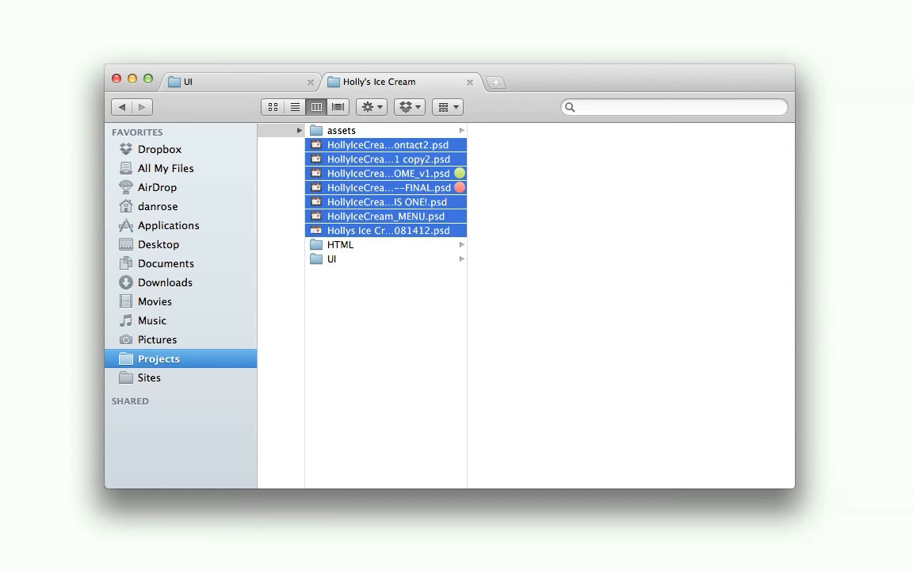
Step: Create a stock folder inside assets alongside icons and logos for the four JPEG photos
{"action": "left_click", "coordinate": [341, 130]}
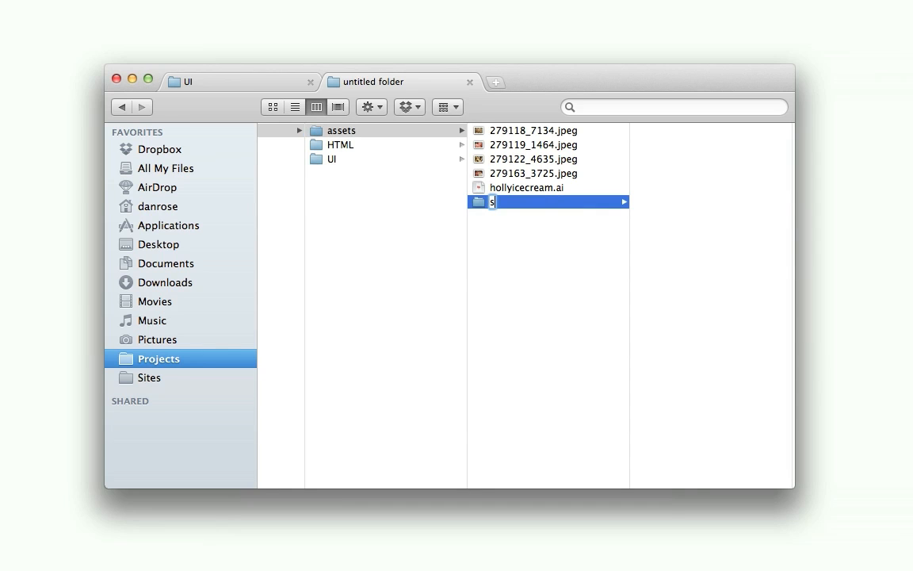
{"action": "type", "text": "stock"}
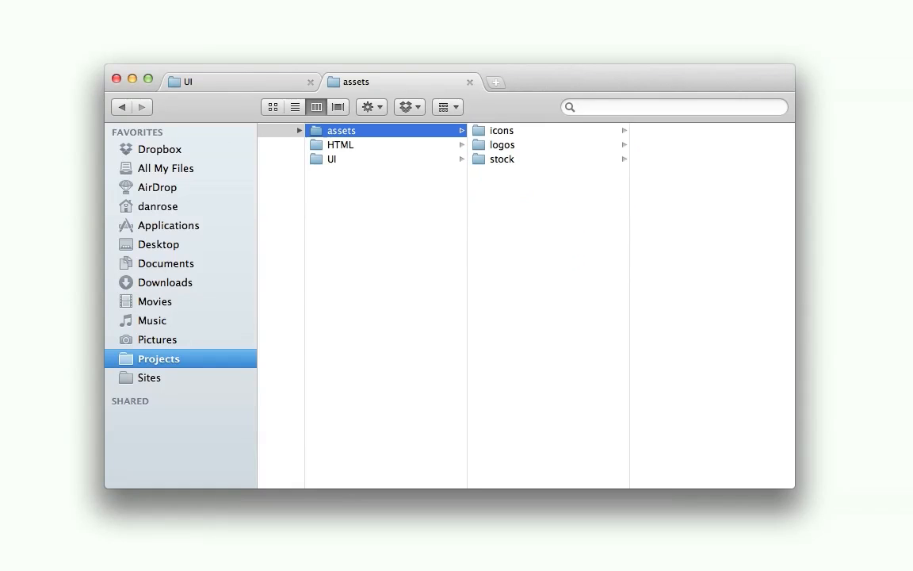
{"action": "left_click", "coordinate": [501, 159]}
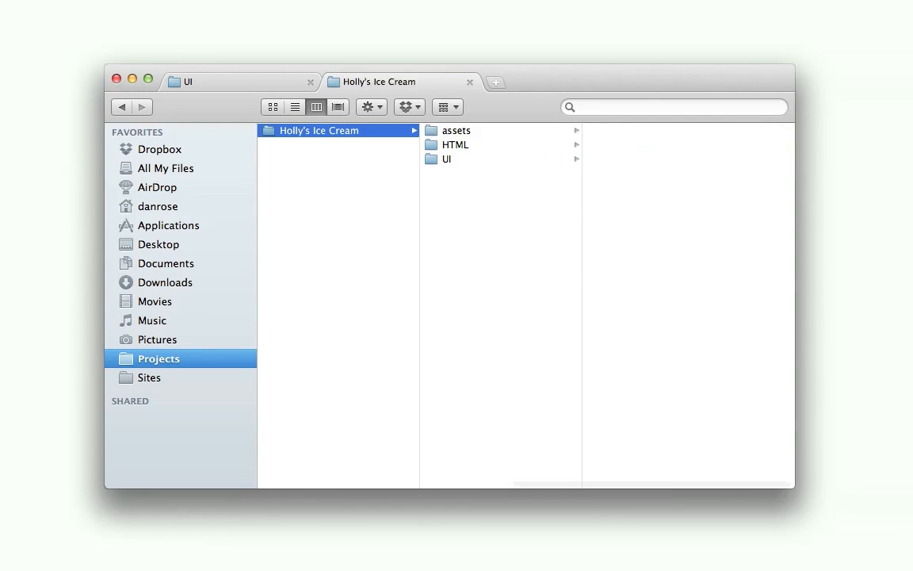
Step: Check that assets holds icons, logos and stock, with the photos inside stock
{"action": "left_click", "coordinate": [456, 130]}
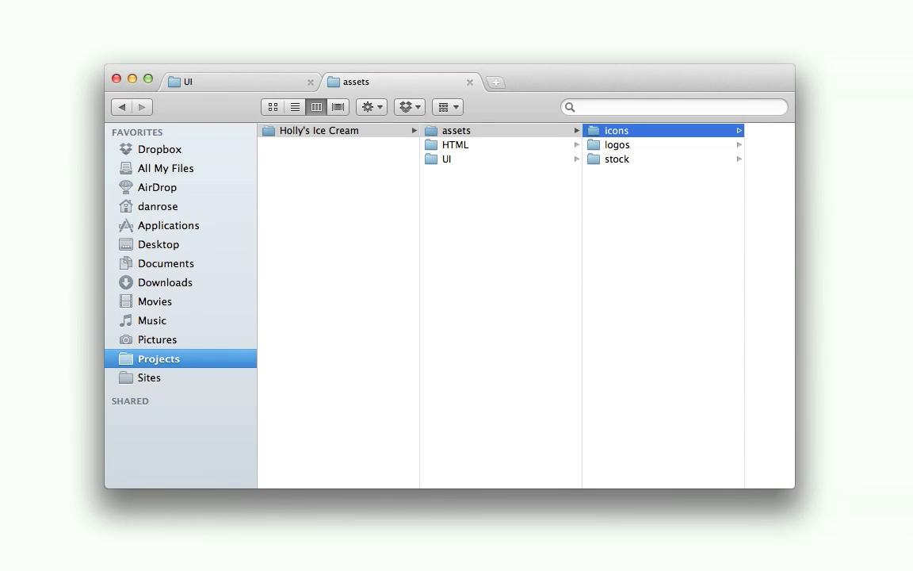
{"action": "left_click", "coordinate": [616, 158]}
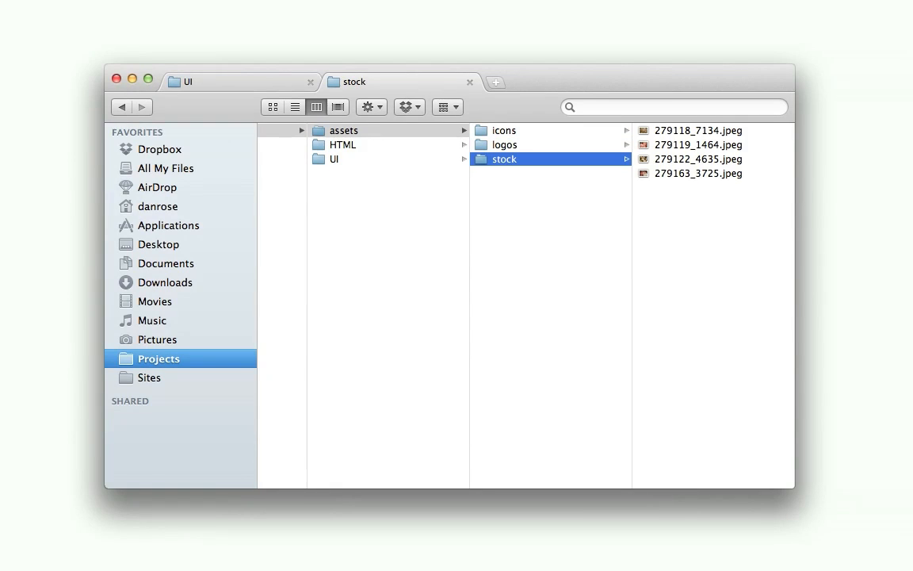
{"action": "left_click", "coordinate": [342, 130]}
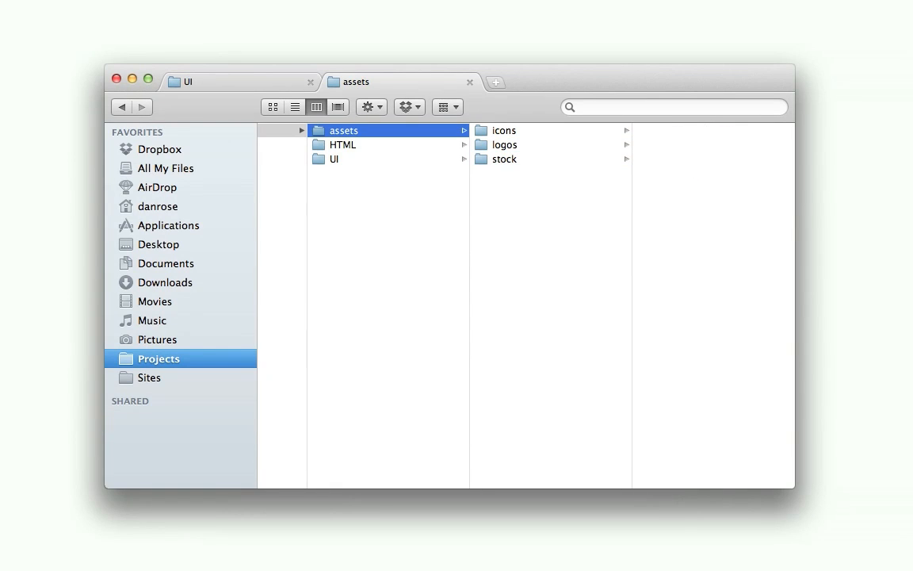
Step: Create a v1 folder inside UI and select all the Photoshop files to move into it
{"action": "left_click", "coordinate": [333, 159]}
{"action": "type", "text": "v1"}
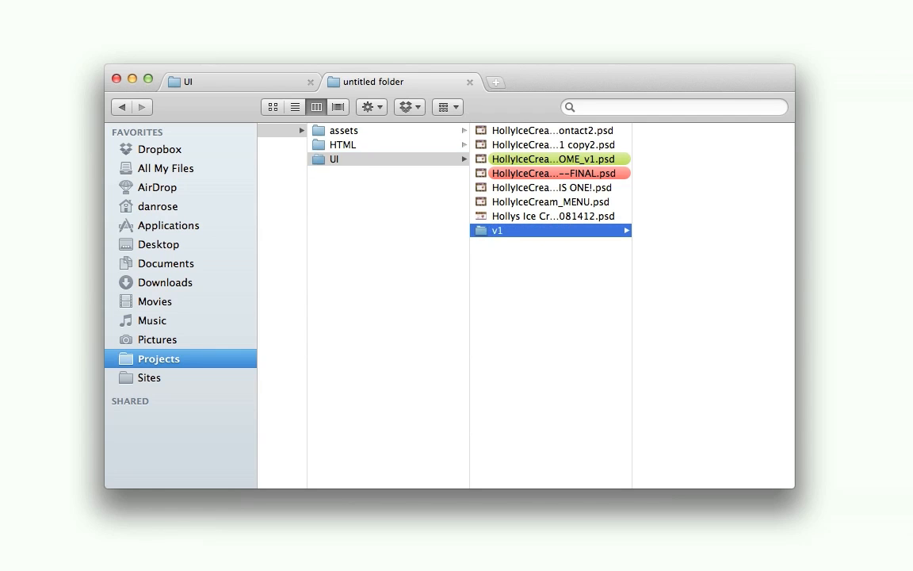
{"action": "left_click", "coordinate": [333, 159]}
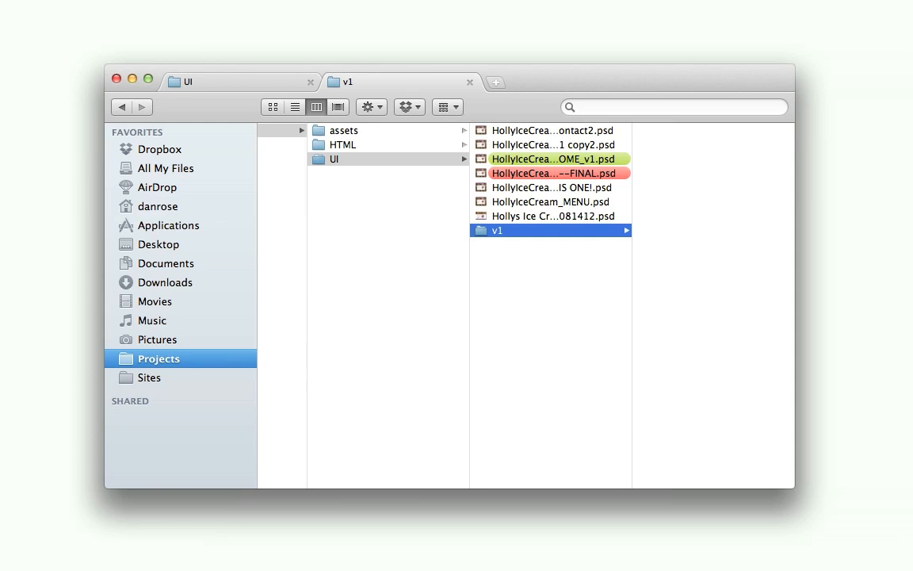
{"action": "left_click", "coordinate": [550, 216]}
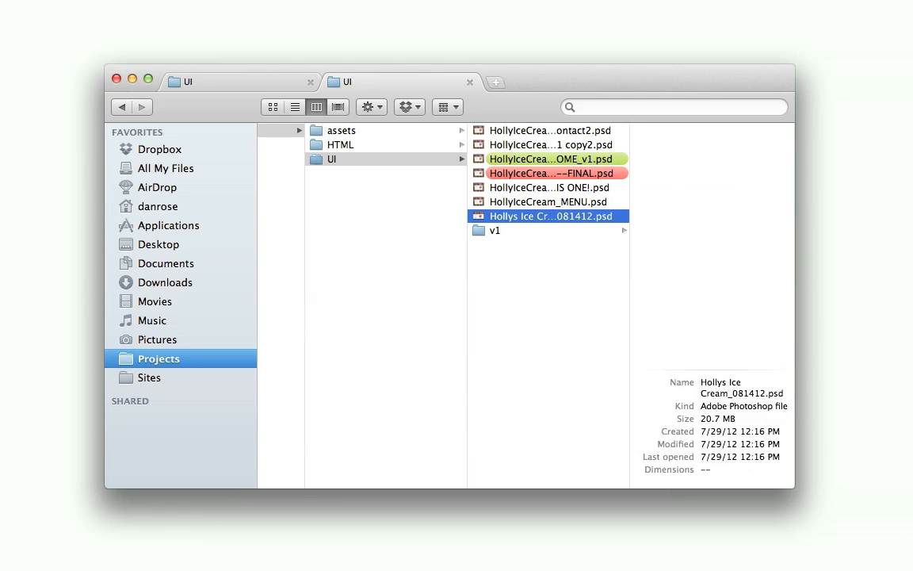
{"action": "key", "text": "cmd+a"}
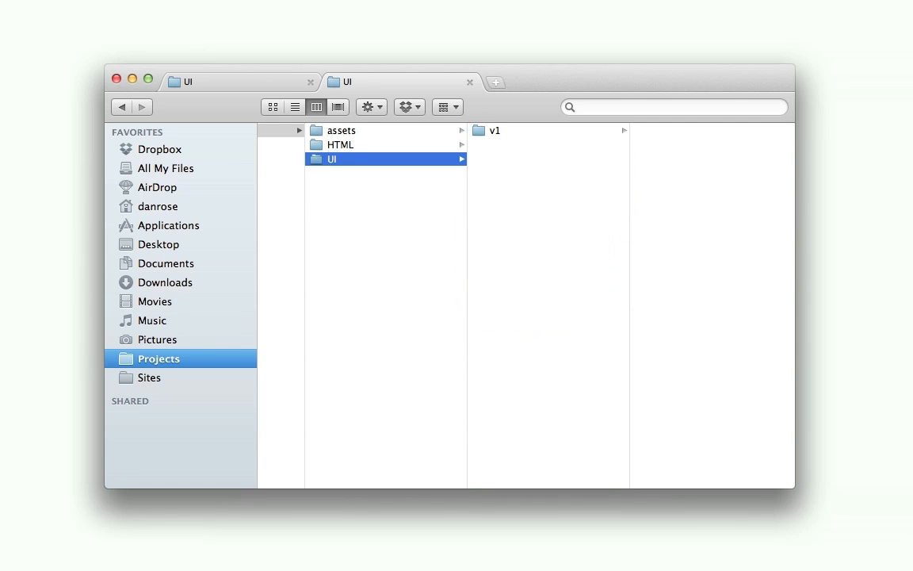
Step: Open v1 inside UI to list its seven Holly's Ice Cream Photoshop files
{"action": "left_click", "coordinate": [495, 130]}
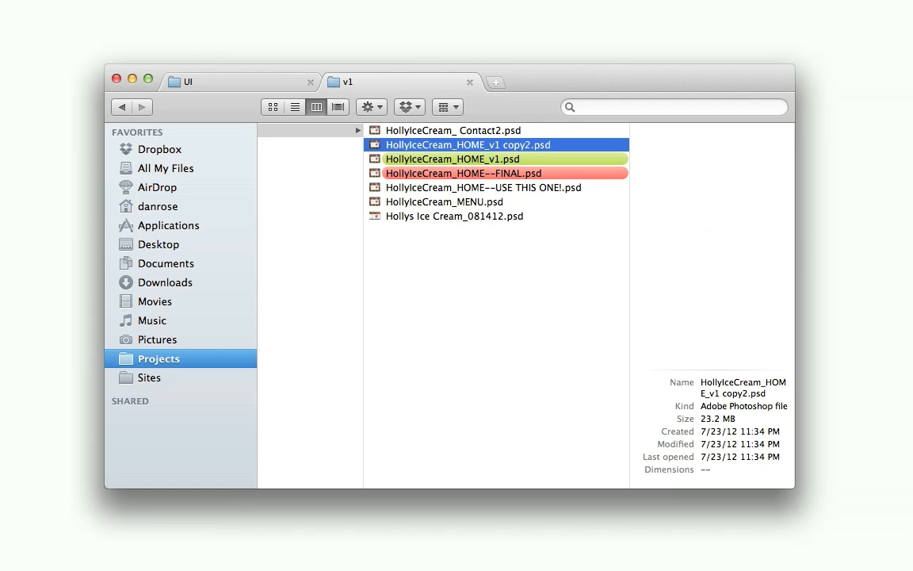
Step: Select the six old HollyIceCream versions from HOME--USE THIS ONE! through MENU, leaving out 081412
{"action": "left_click", "coordinate": [463, 172]}
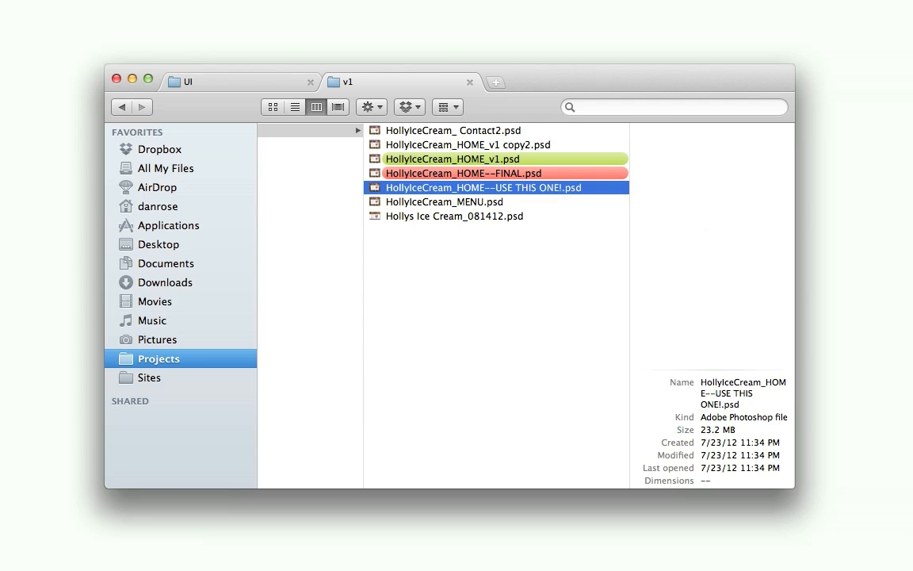
{"action": "left_click", "coordinate": [454, 216]}
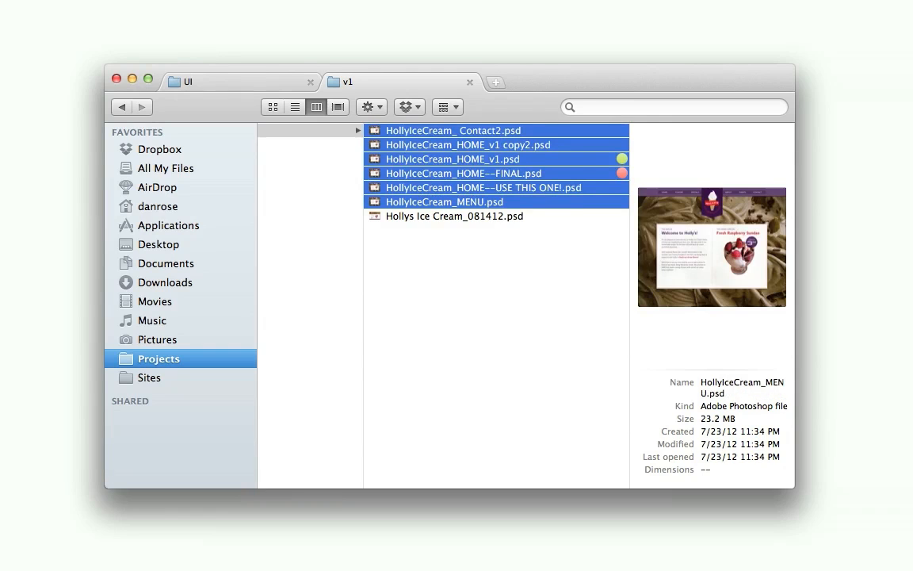
Step: Trash the six old versions and rename the remaining PSD to hollys_ice_cream_ui.psd
{"action": "right_click", "coordinate": [498, 173]}
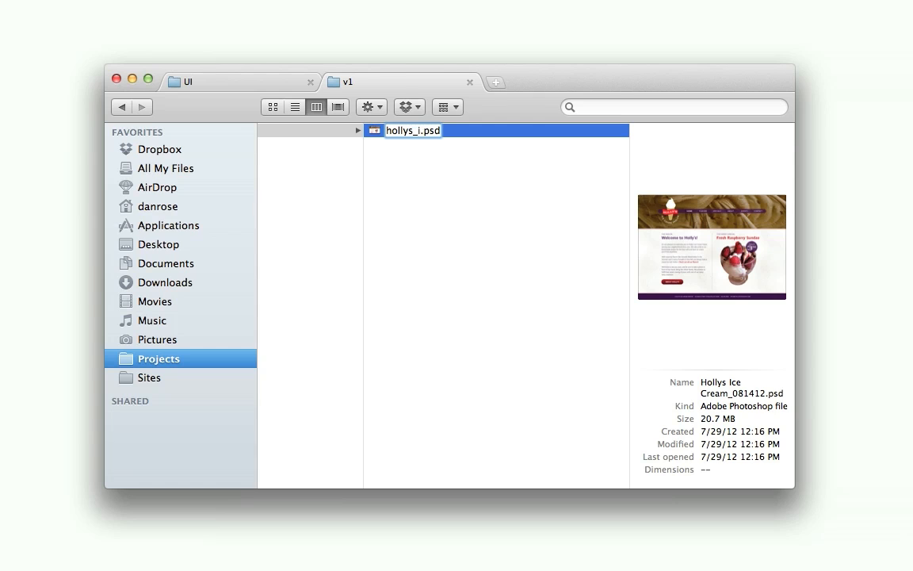
{"action": "type", "text": "ce_cream"}
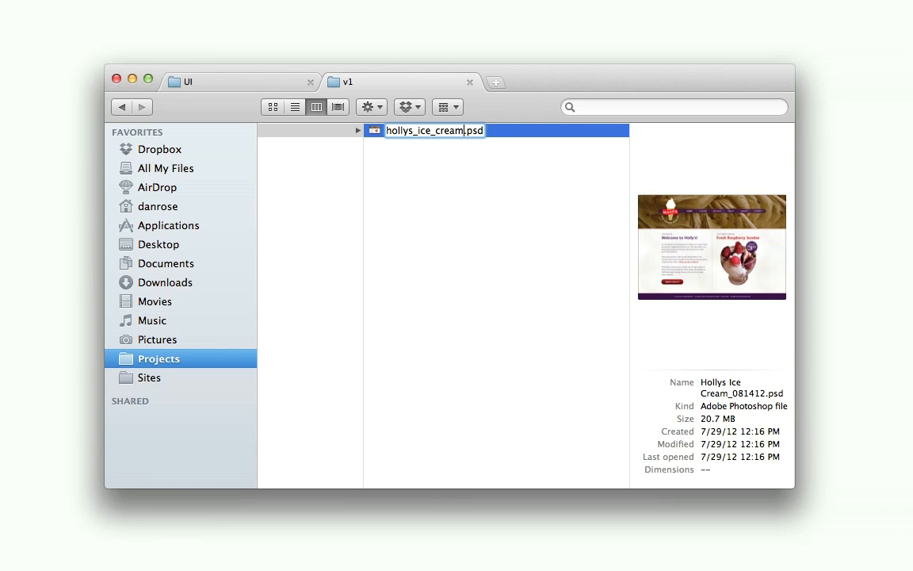
{"action": "type", "text": "_"}
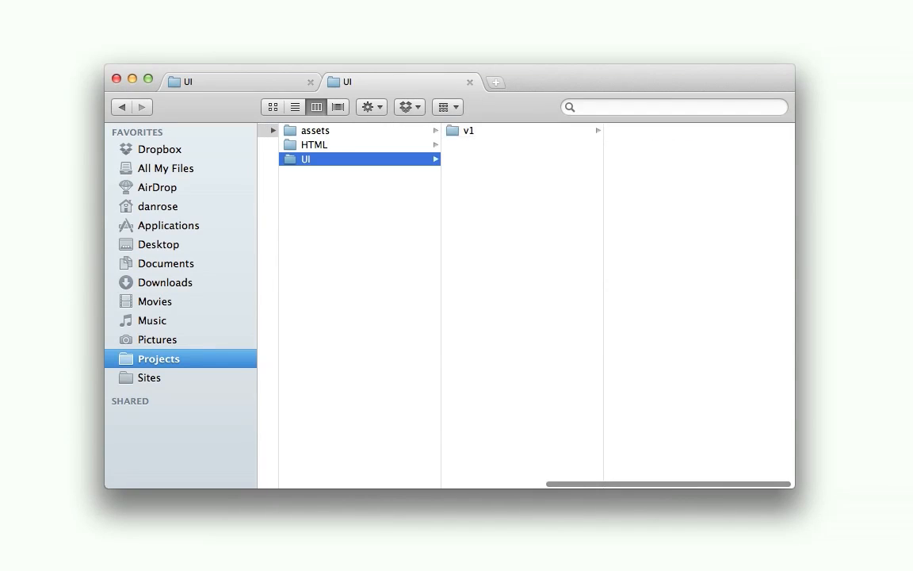
Step: Verify hollys_ice_cream_ui.psd in v1, then duplicate v1 as a v2 folder in UI
{"action": "left_click", "coordinate": [469, 130]}
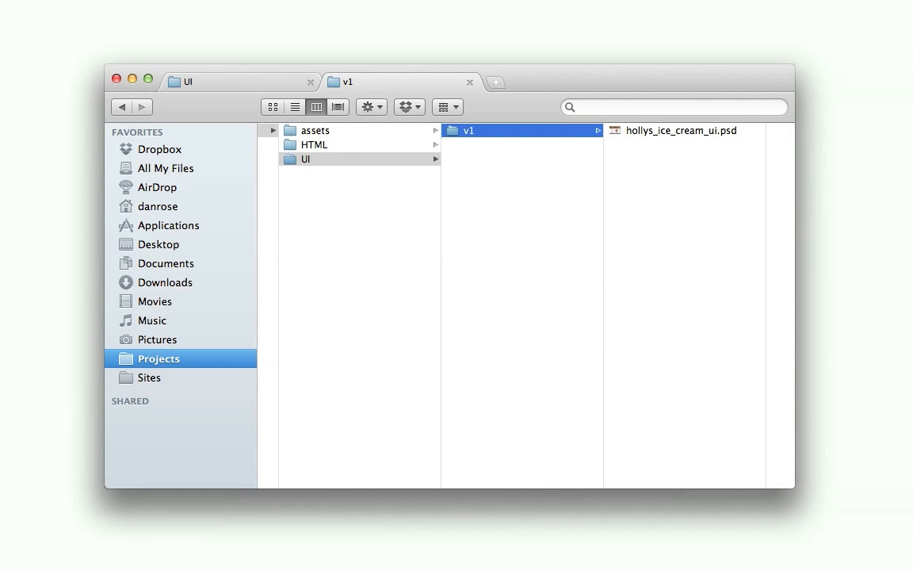
{"action": "left_click", "coordinate": [680, 130]}
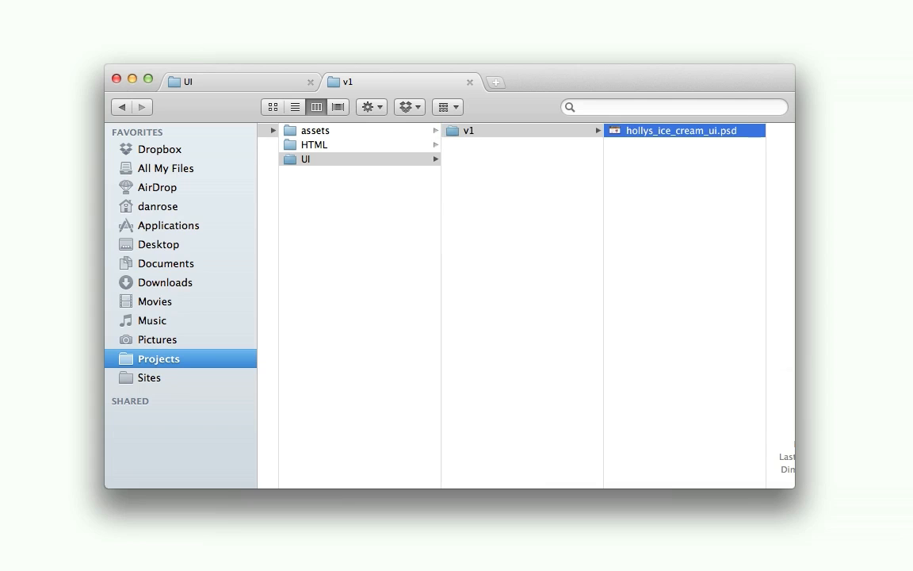
{"action": "left_click", "coordinate": [682, 130]}
{"action": "type", "text": "v2"}
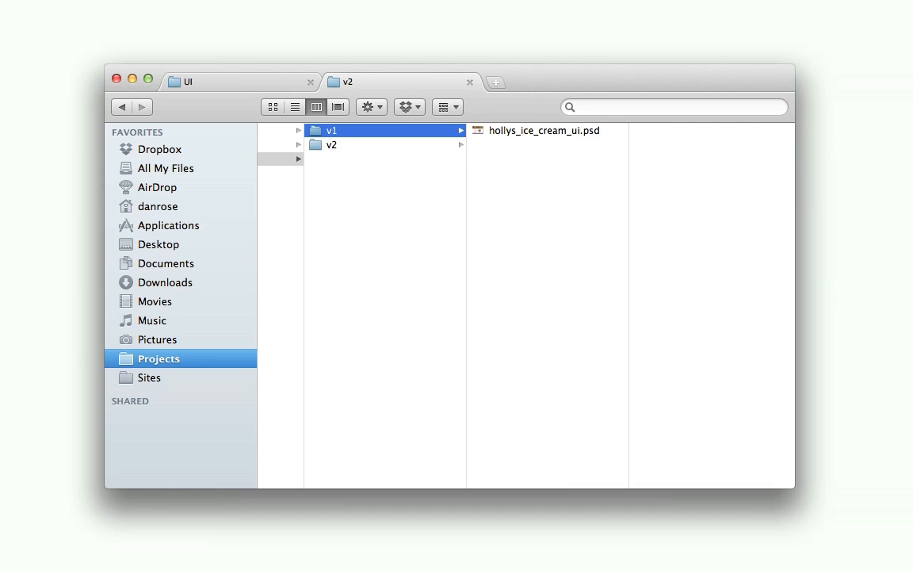
Step: Open v2 under UI and preview its hollys_ice_cream_ui.psd copy
{"action": "left_click", "coordinate": [333, 144]}
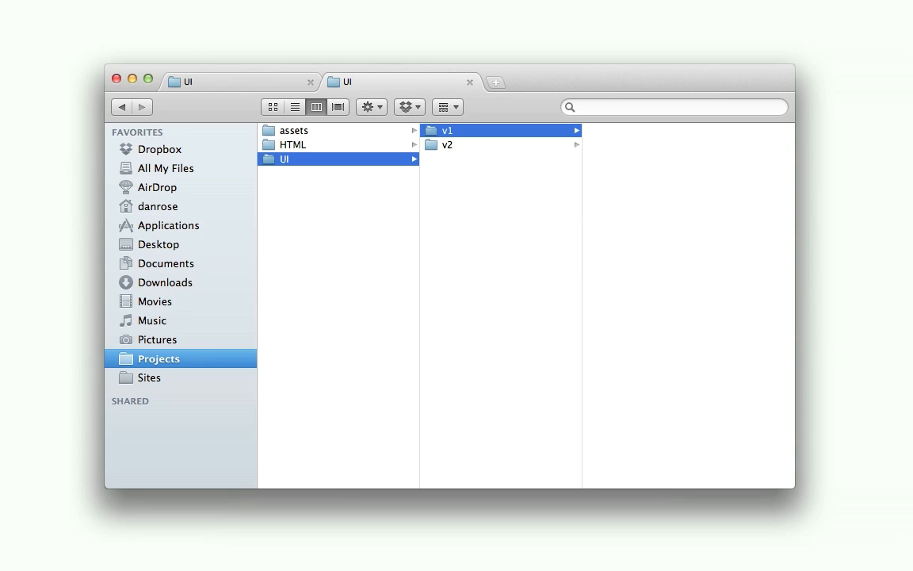
{"action": "left_click", "coordinate": [446, 144]}
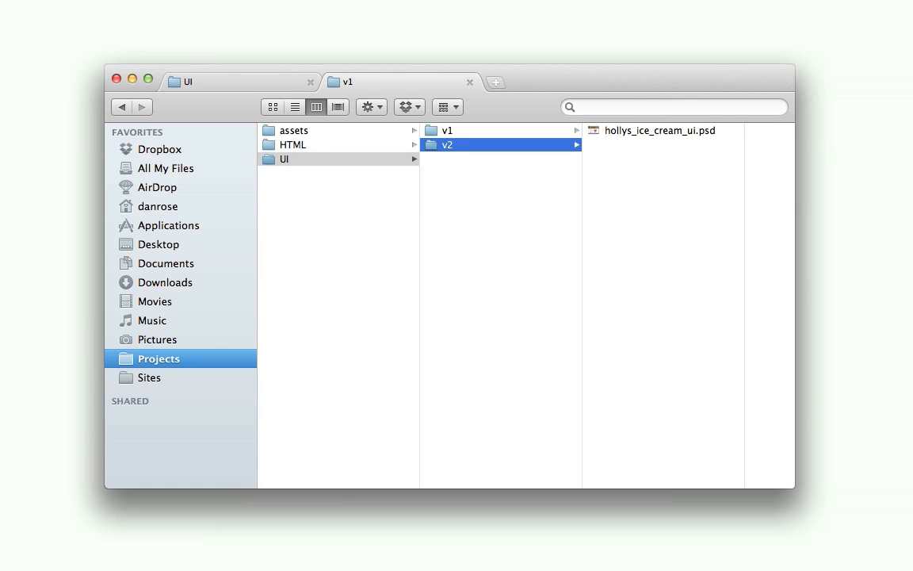
{"action": "left_click", "coordinate": [659, 130]}
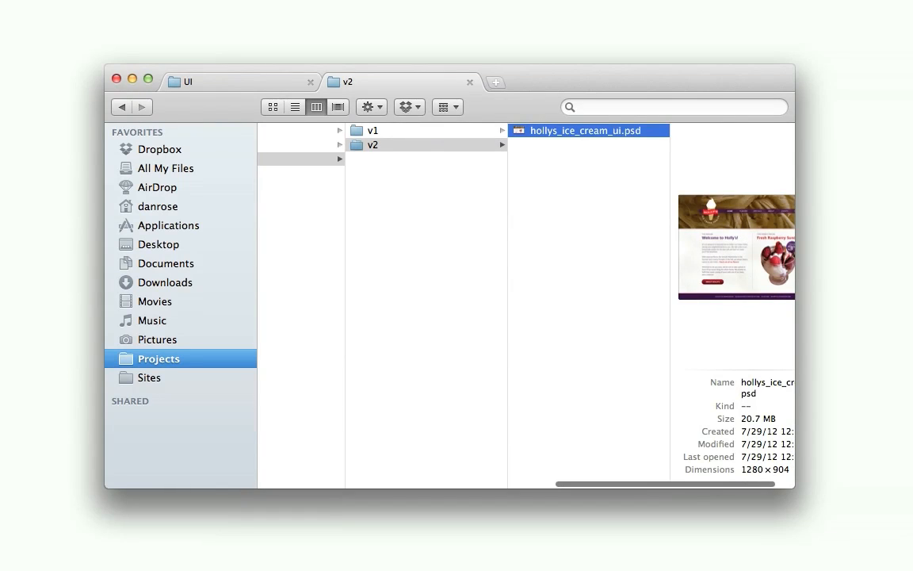
Step: Dismiss the v2 file's actions and open assets to show icons, logos and stock
{"action": "right_click", "coordinate": [590, 130]}
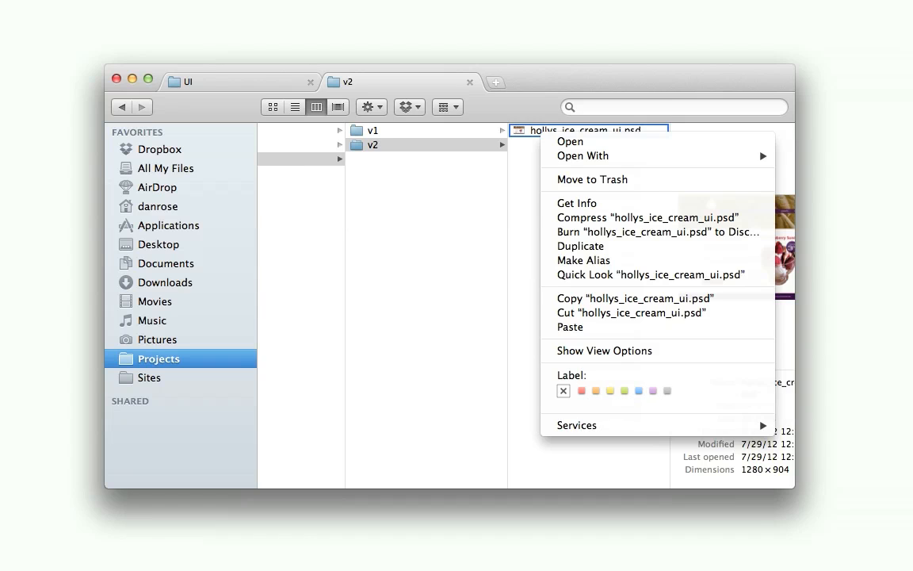
{"action": "mouse_move", "coordinate": [631, 312]}
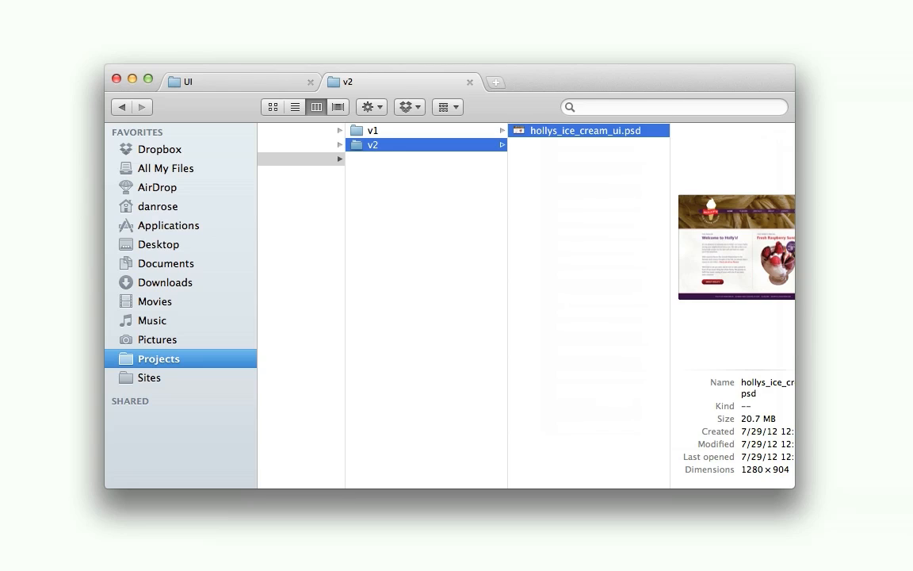
{"action": "left_click", "coordinate": [372, 130]}
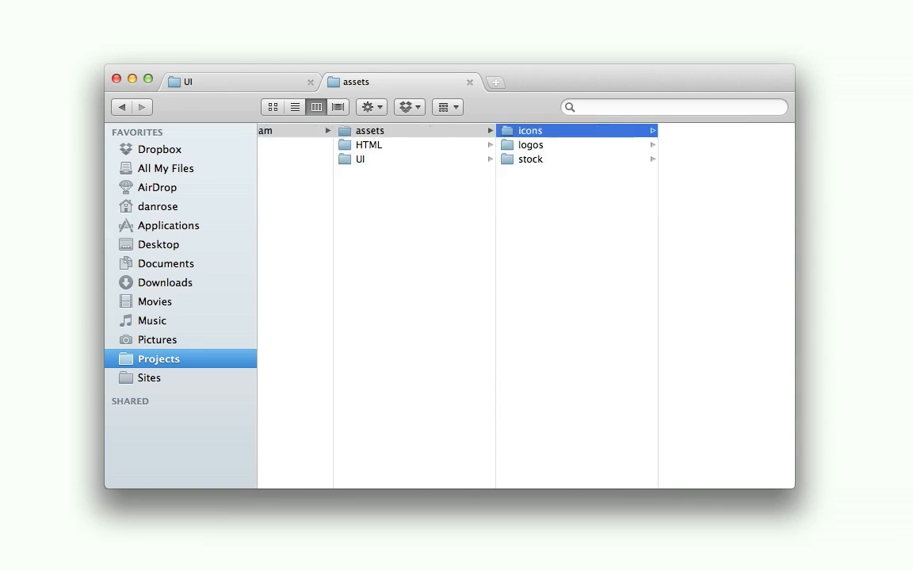
Step: Browse the stock folder, previewing 279122_4635.jpeg, 279163_3725.jpeg and 279119_1464.jpeg details
{"action": "left_click", "coordinate": [529, 159]}
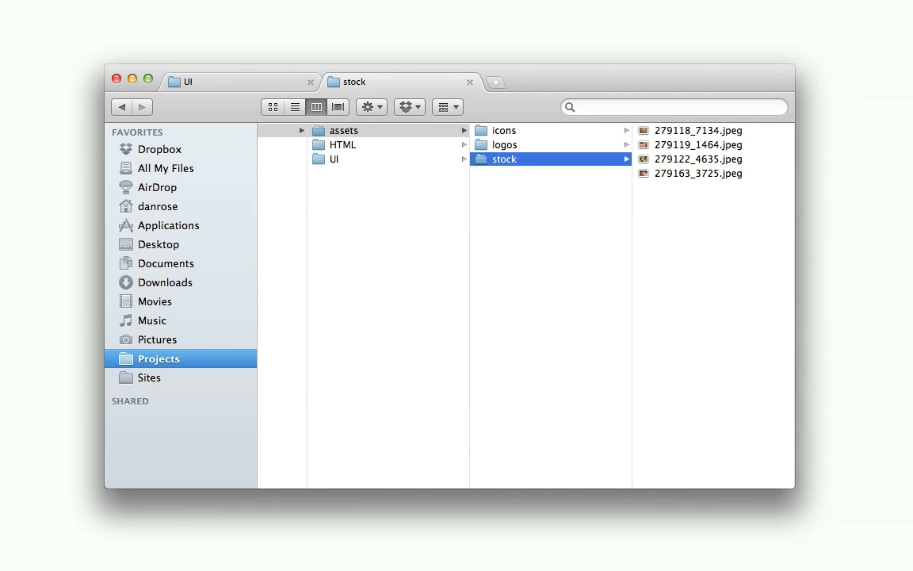
{"action": "left_click", "coordinate": [534, 145]}
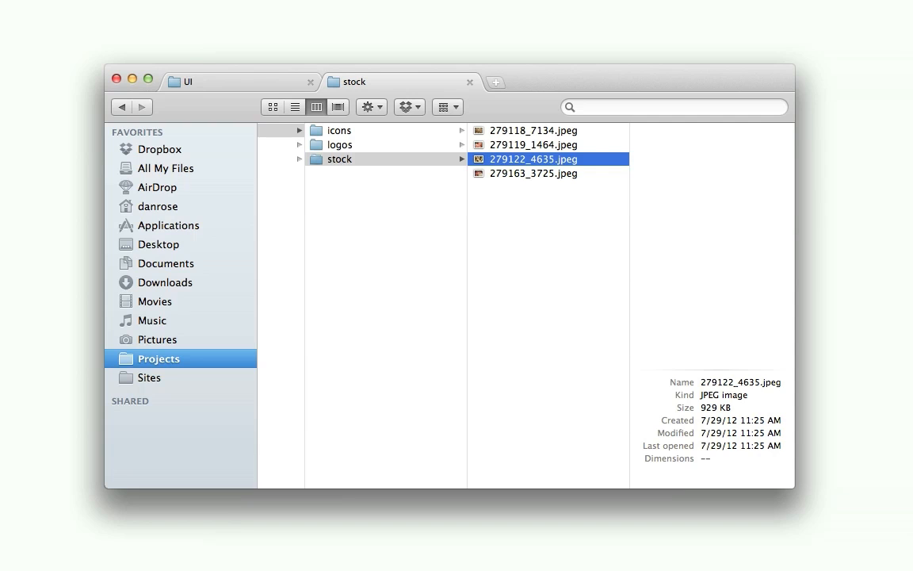
{"action": "left_click", "coordinate": [533, 173]}
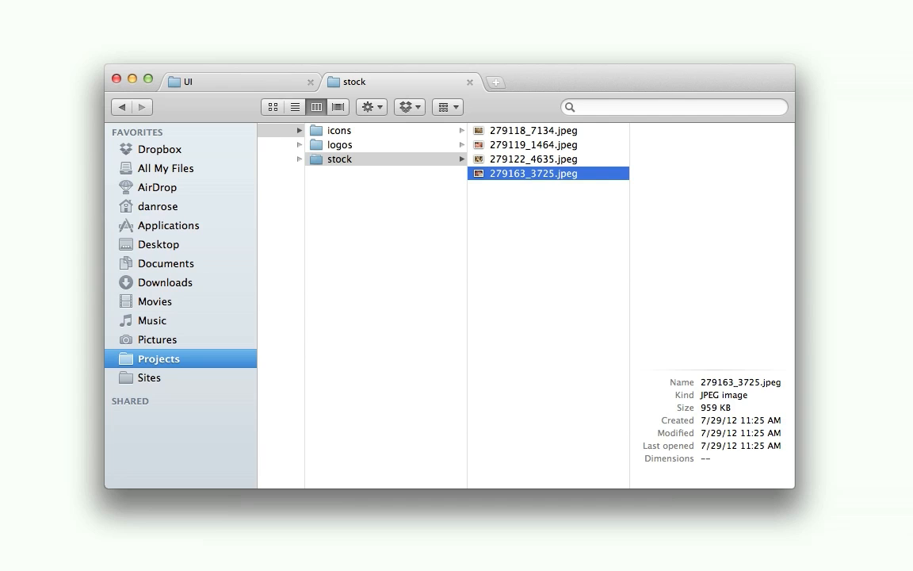
{"action": "left_click", "coordinate": [534, 144]}
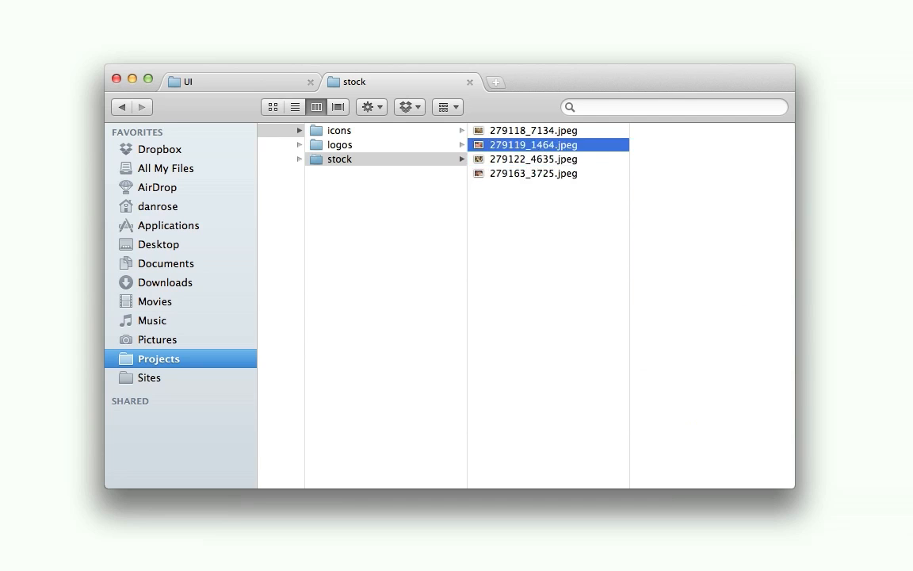